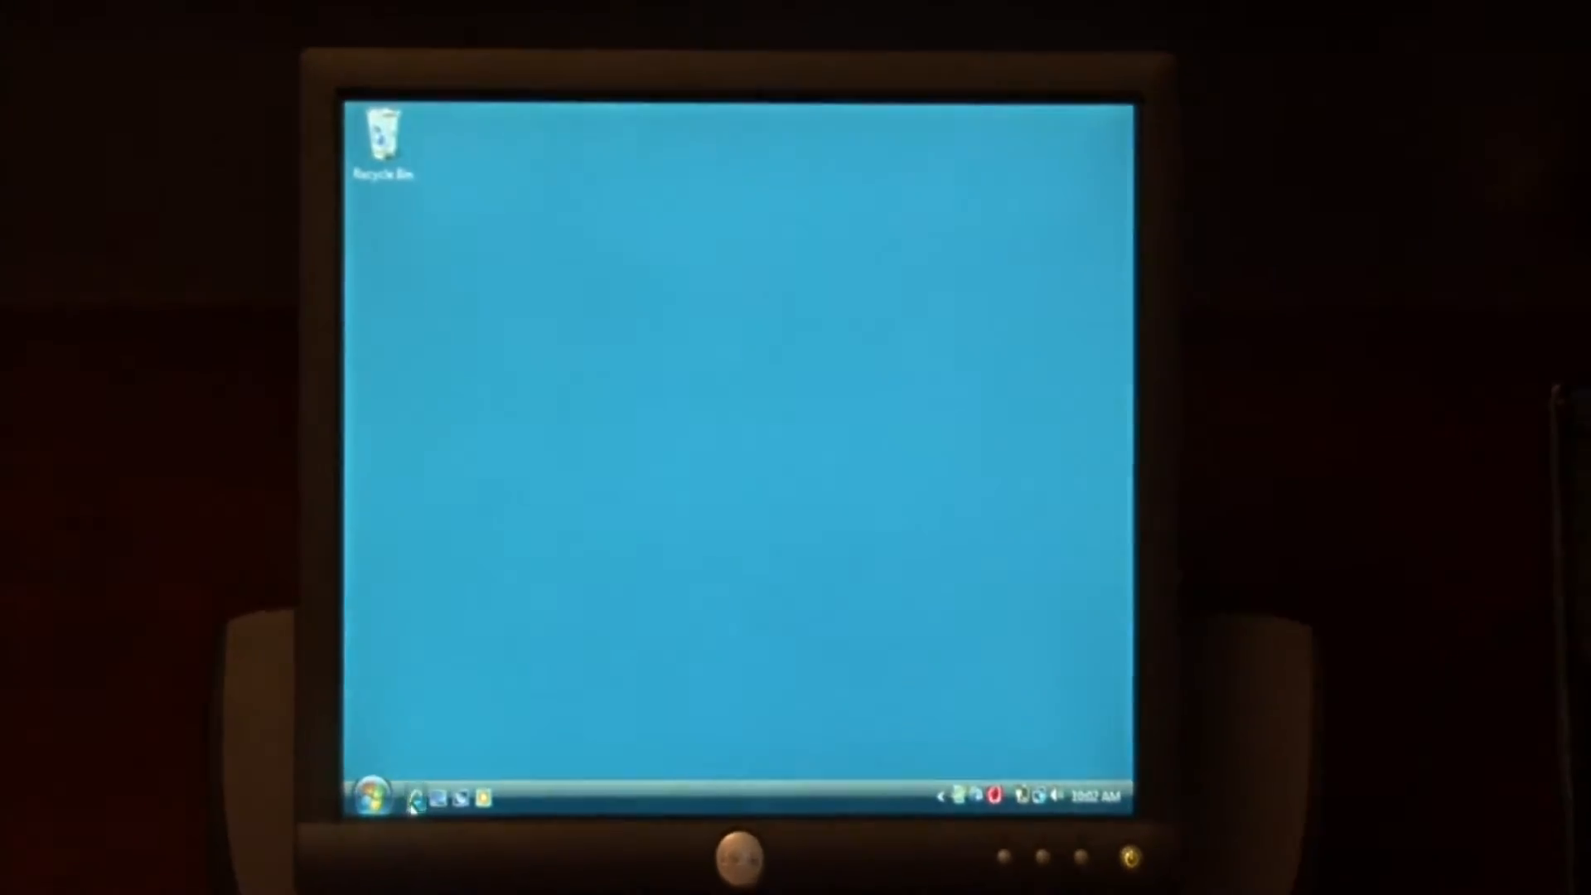
# Step: Launch Internet Explorer from the Quick Launch bar onto the Easy Server Monitor Complete page
pyautogui.click(413, 796)
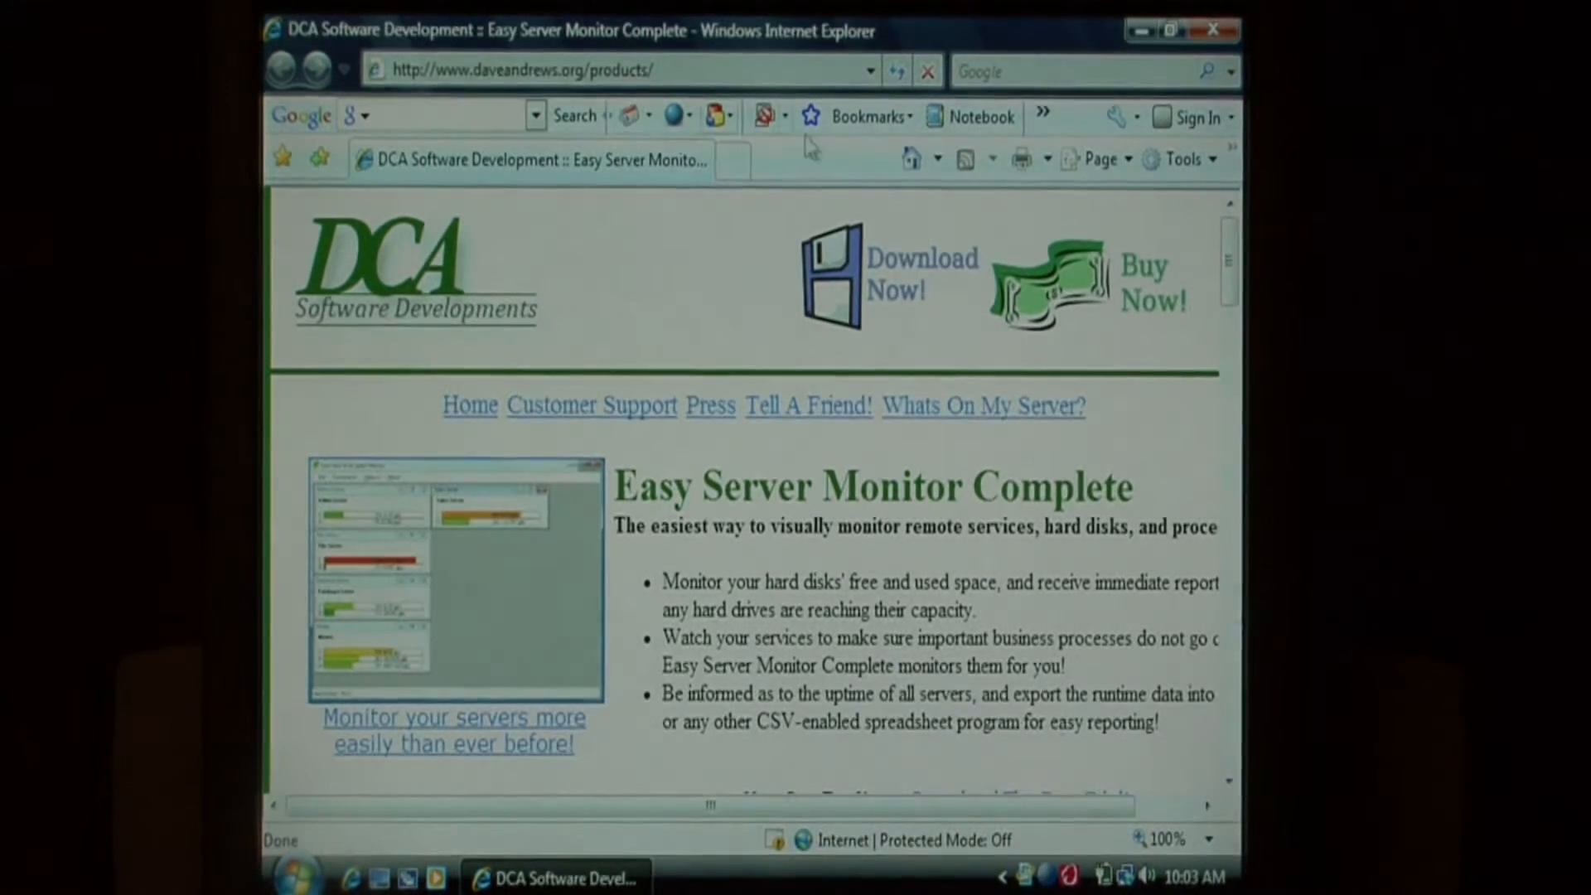
pyautogui.moveTo(1116, 114)
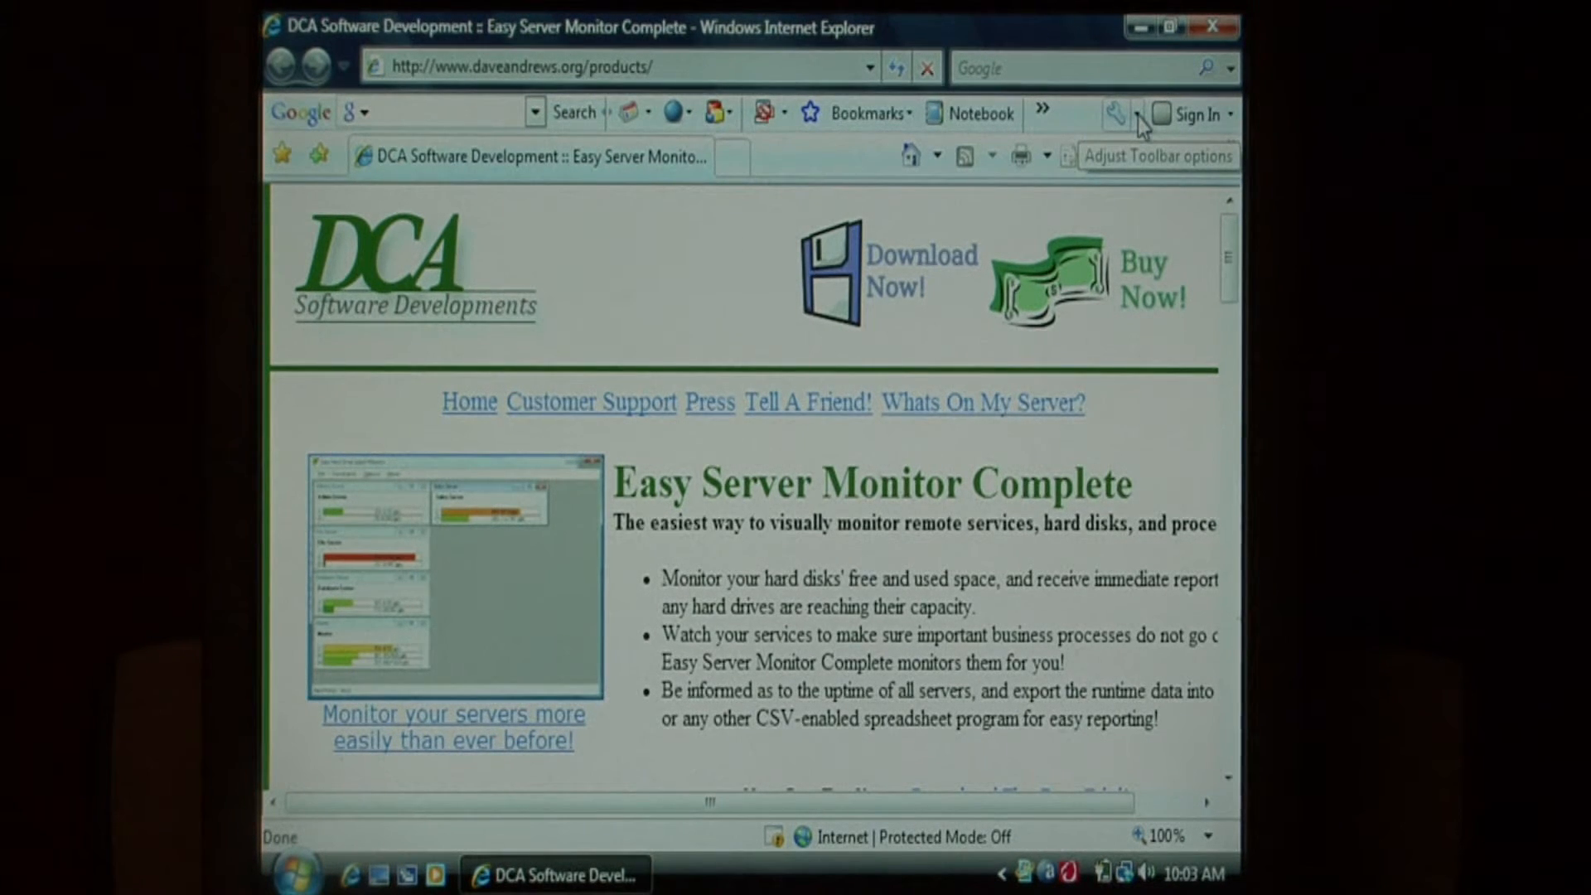
# Step: Show the AutoFill section of Google Toolbar Options, currently with no profiles or cards
pyautogui.click(1137, 114)
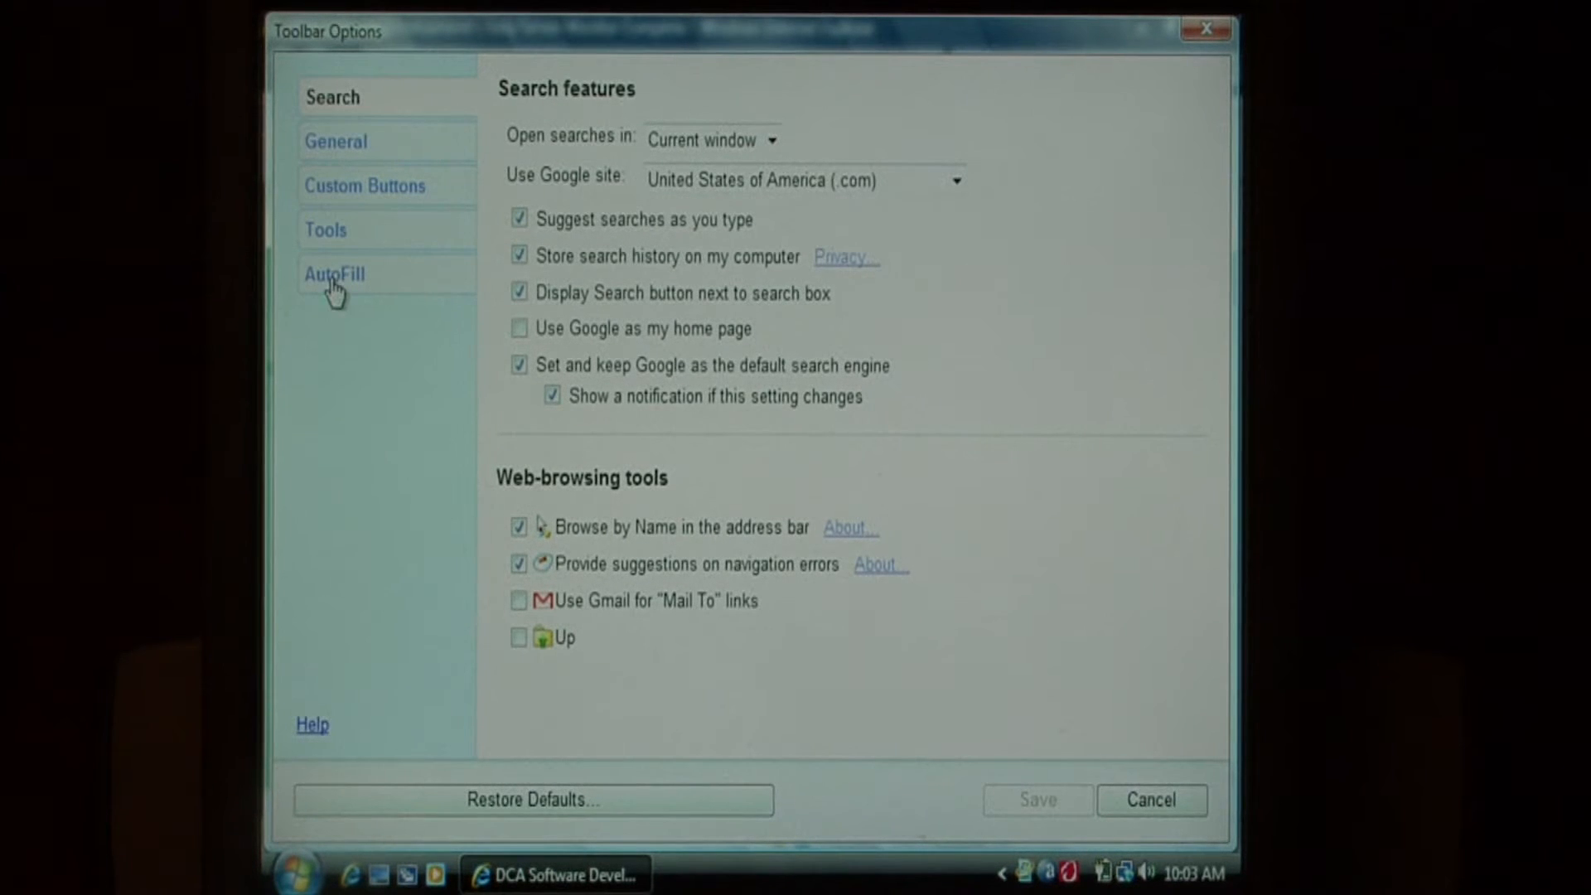
pyautogui.click(333, 274)
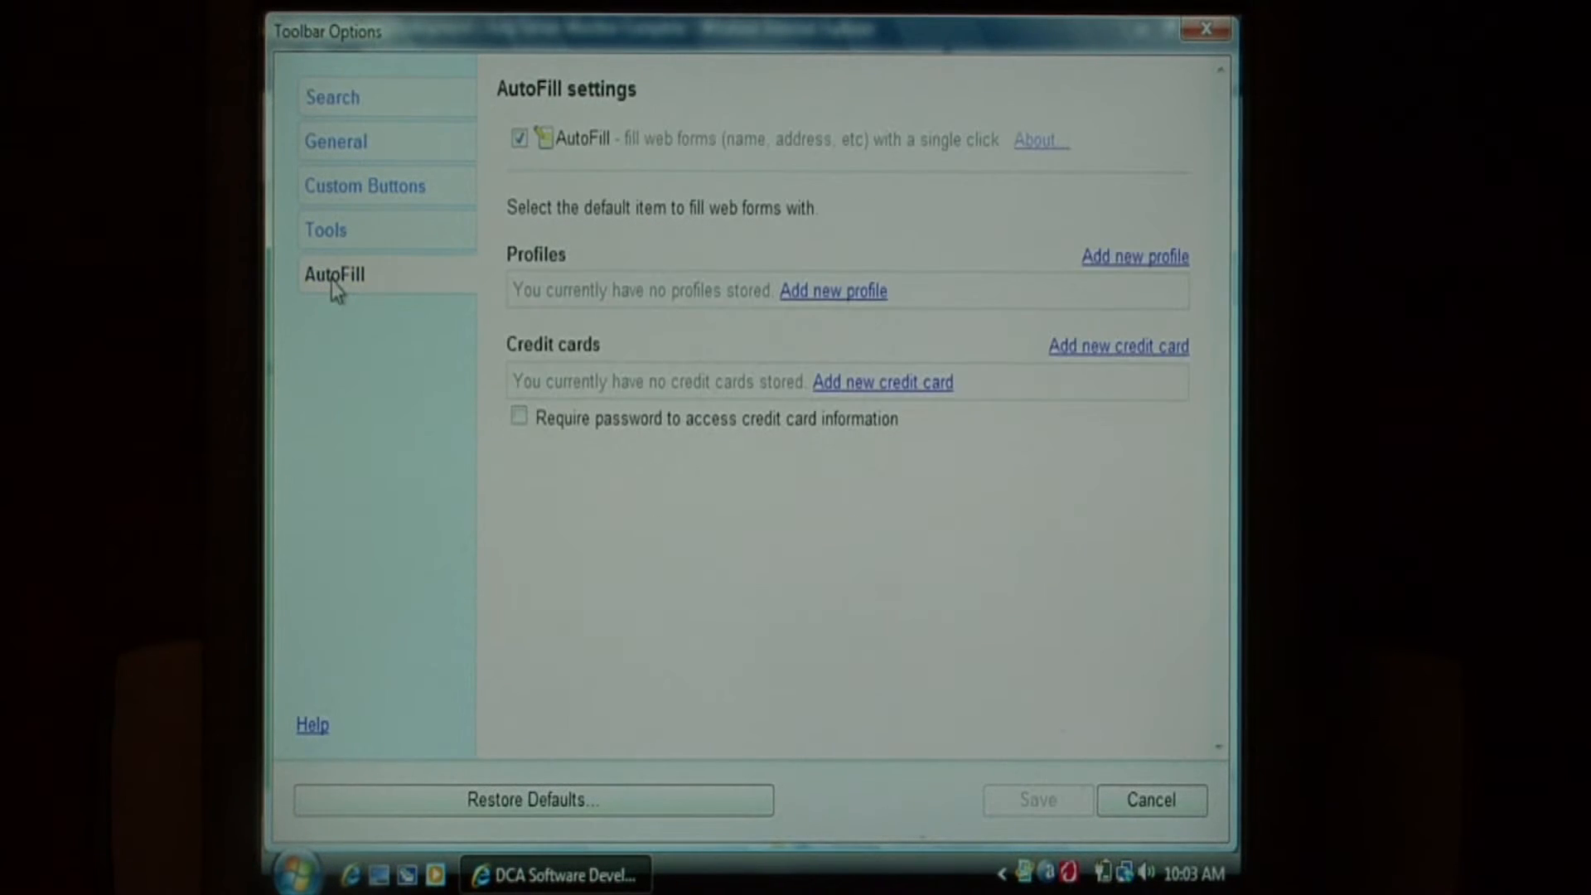
pyautogui.moveTo(559, 313)
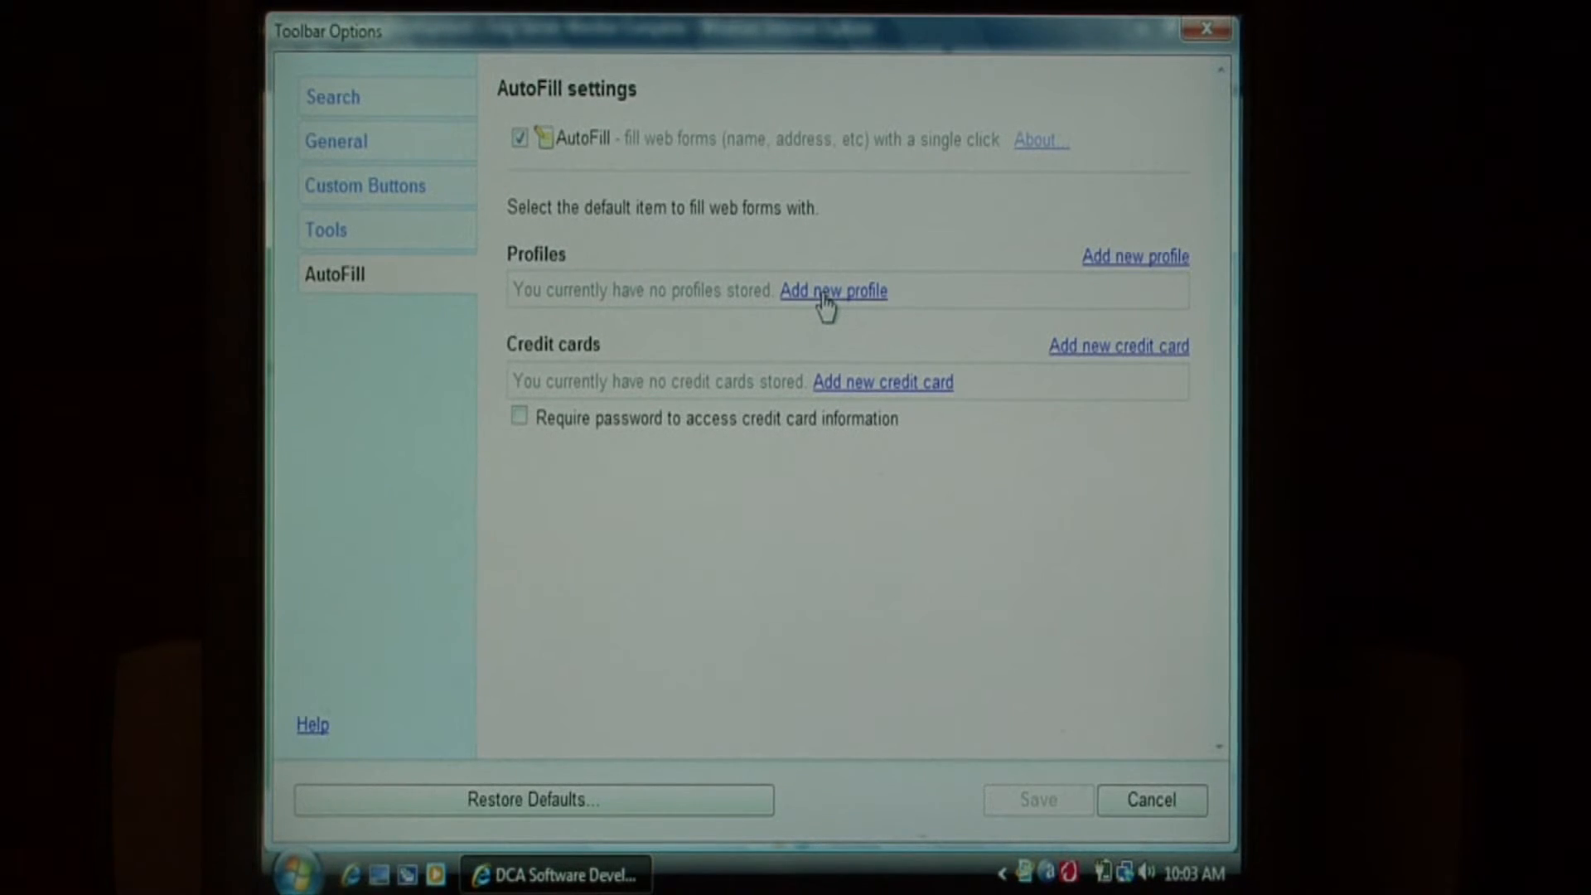
pyautogui.click(832, 292)
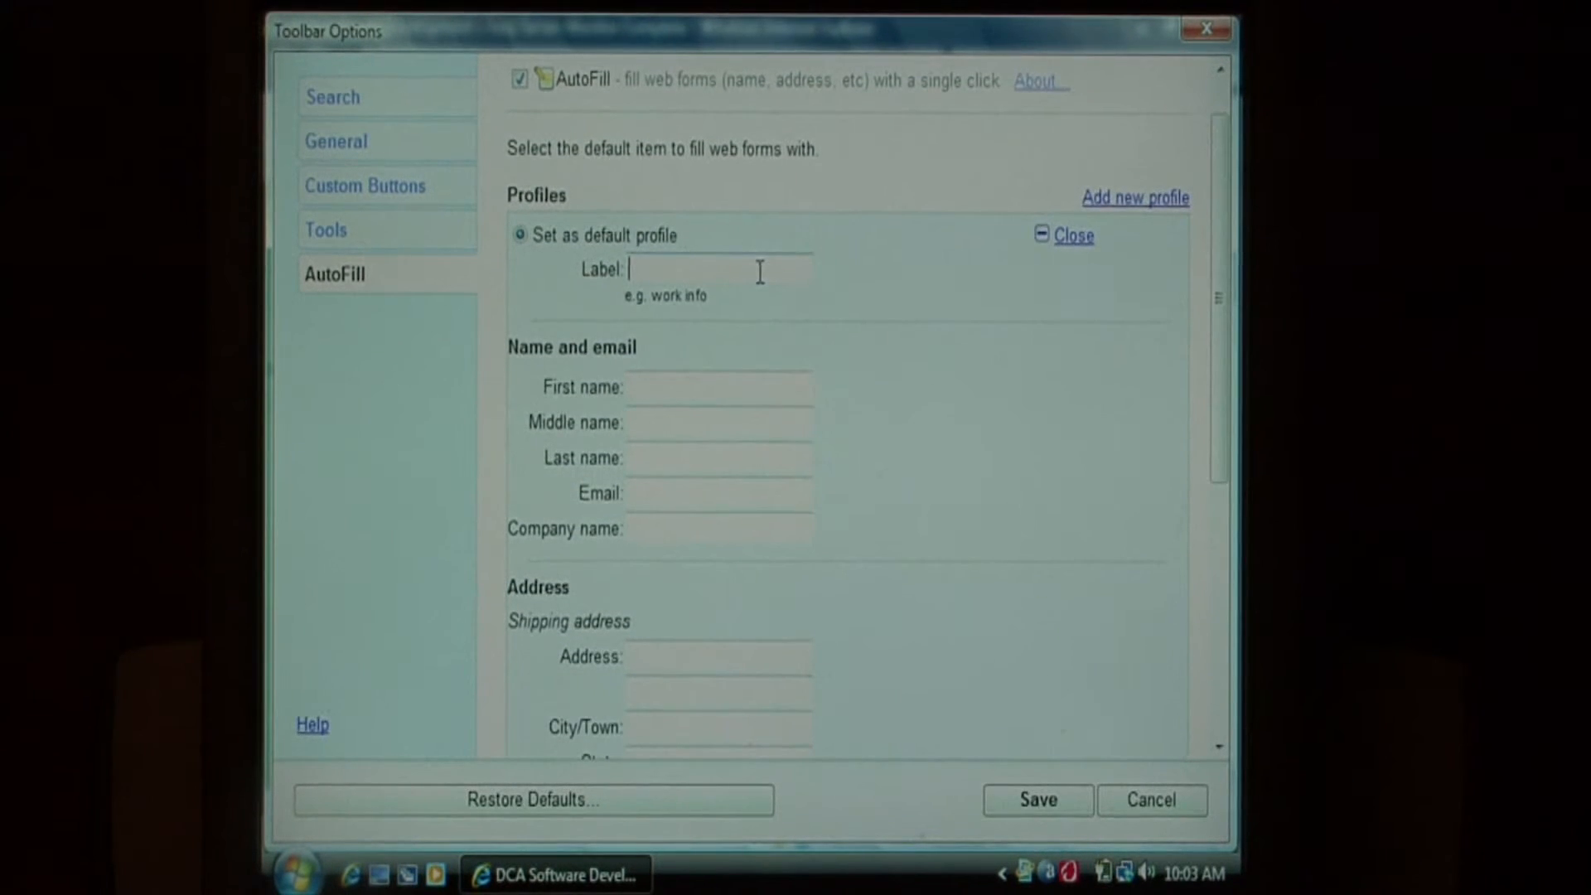
pyautogui.write('Dave')
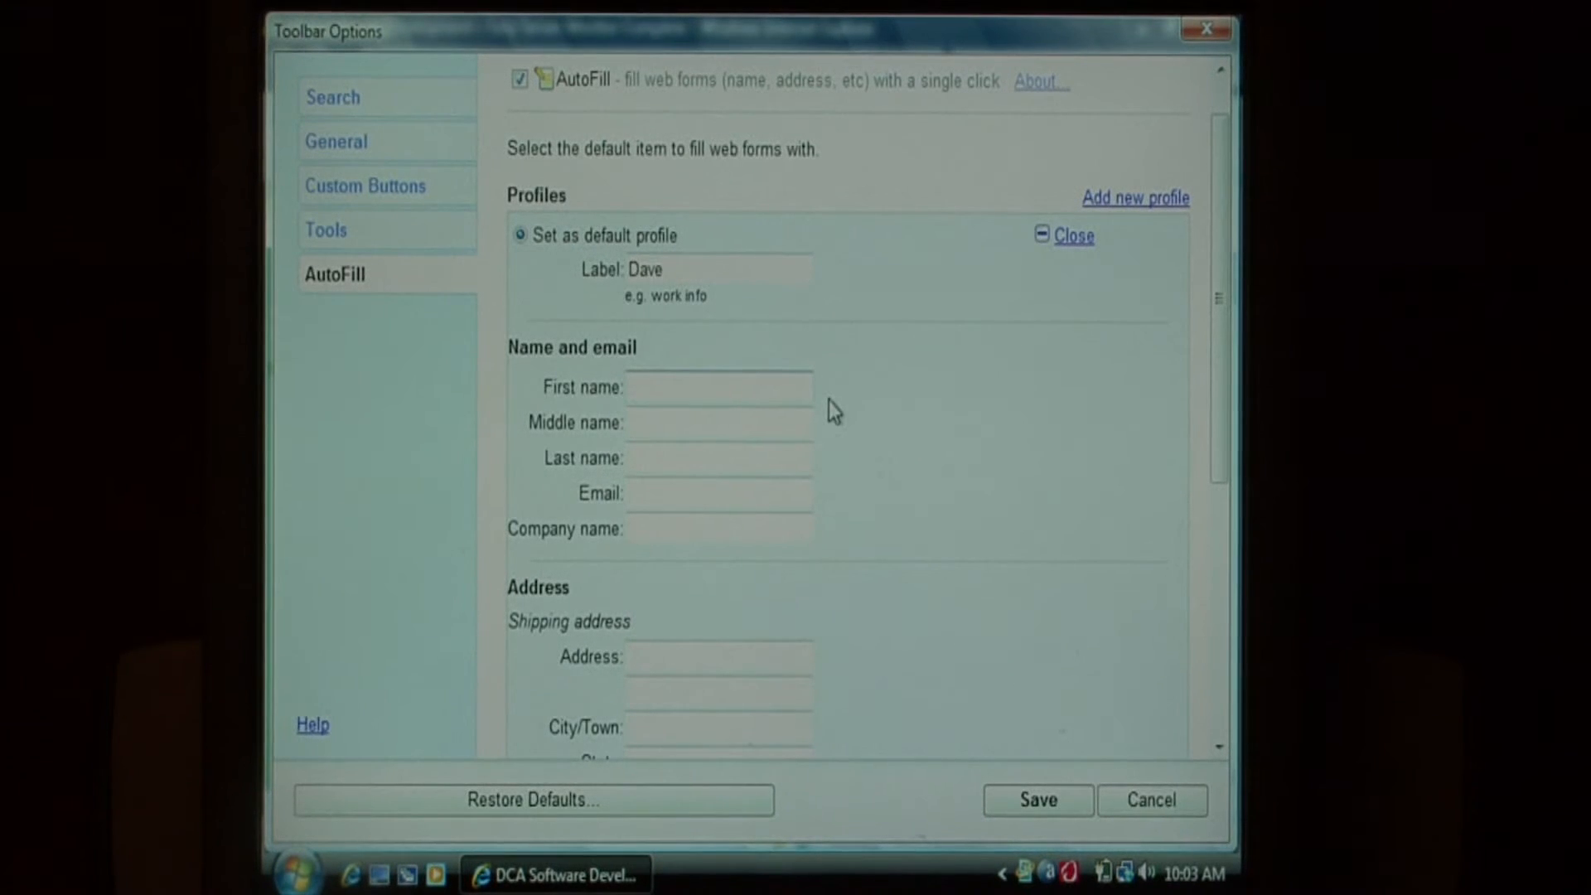
pyautogui.write('Dave')
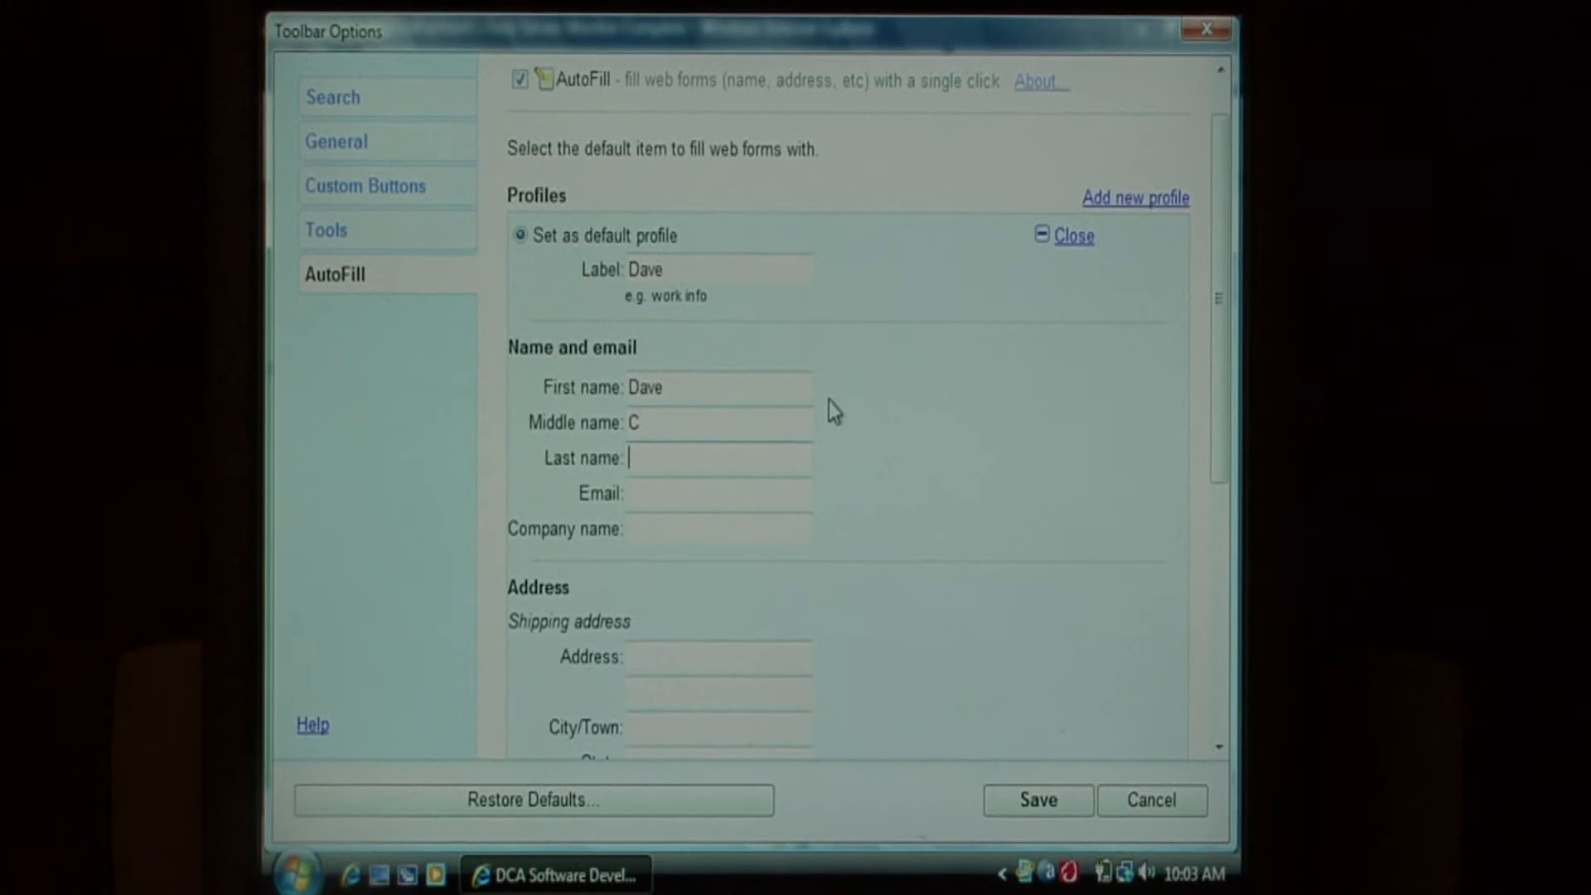
pyautogui.write('Abdrews')
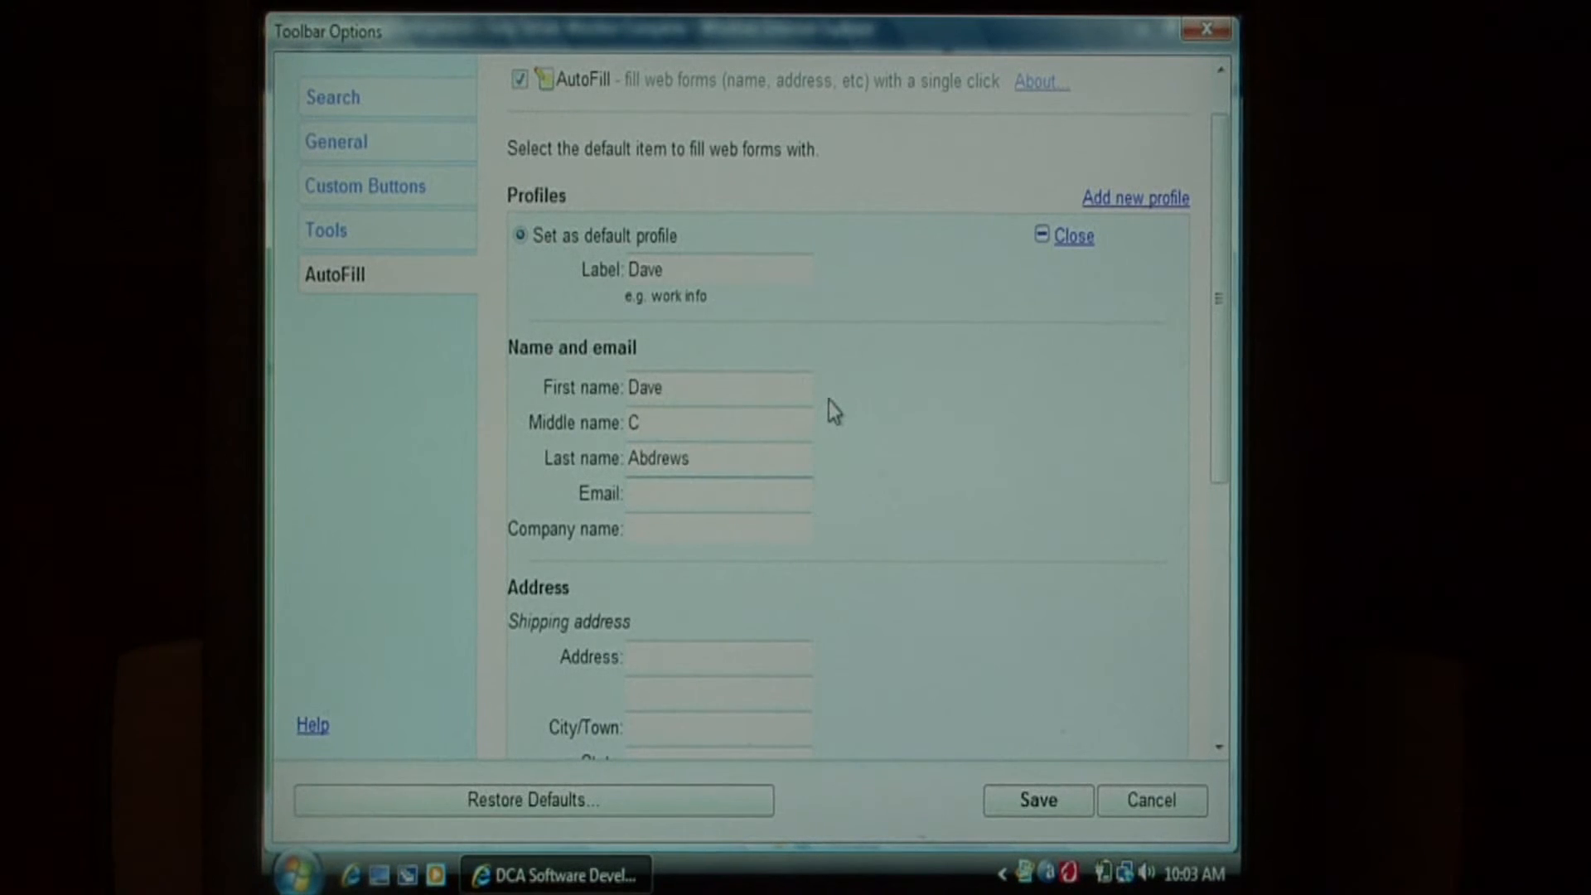
pyautogui.write('And')
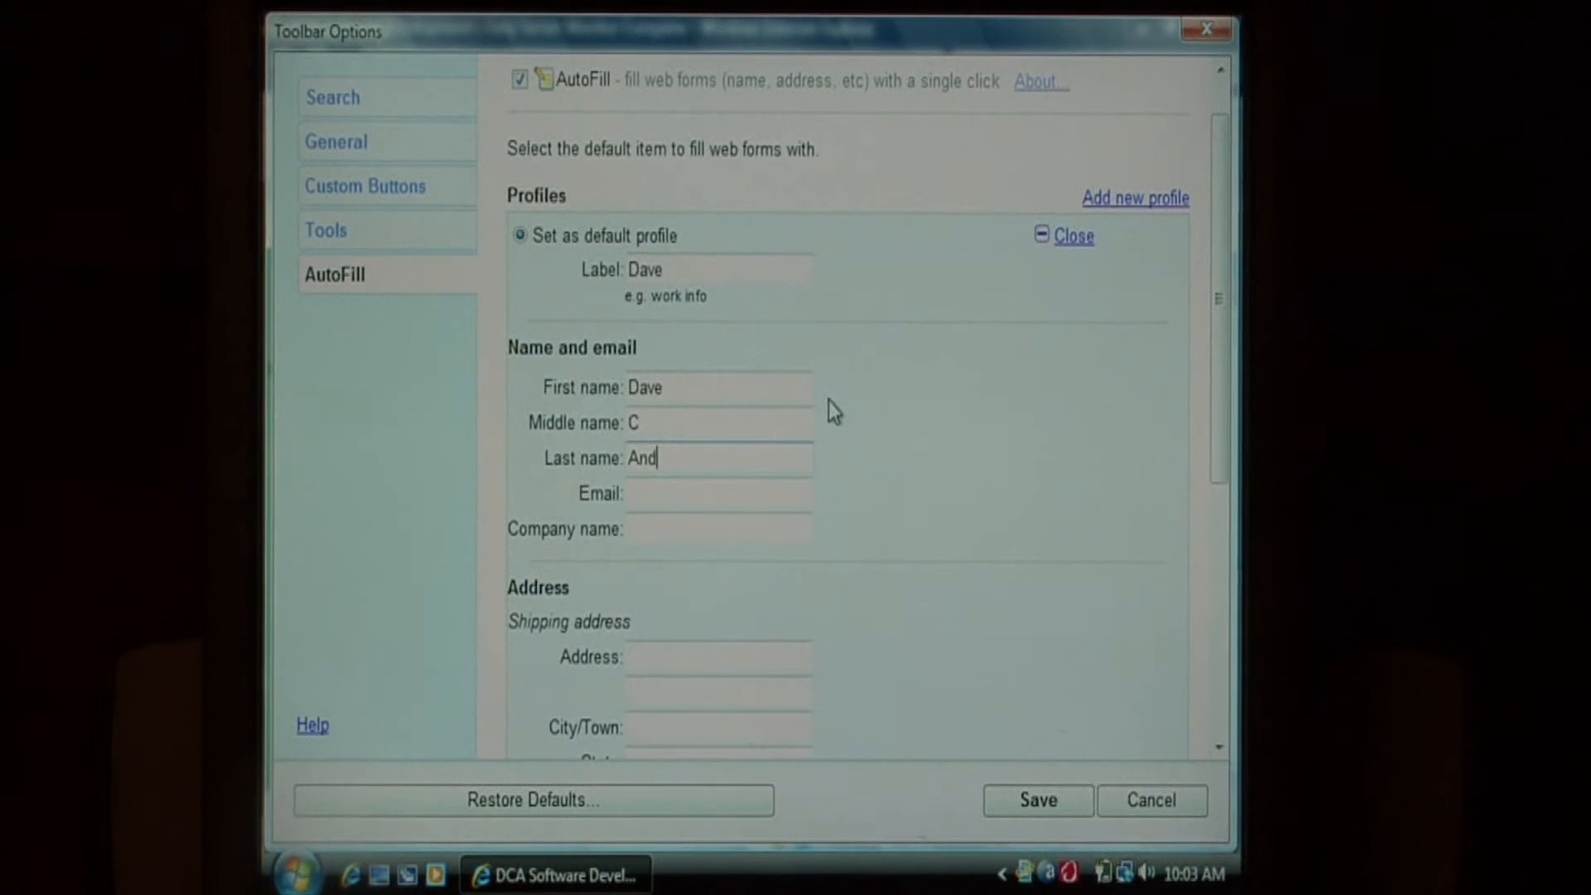
pyautogui.write('rews')
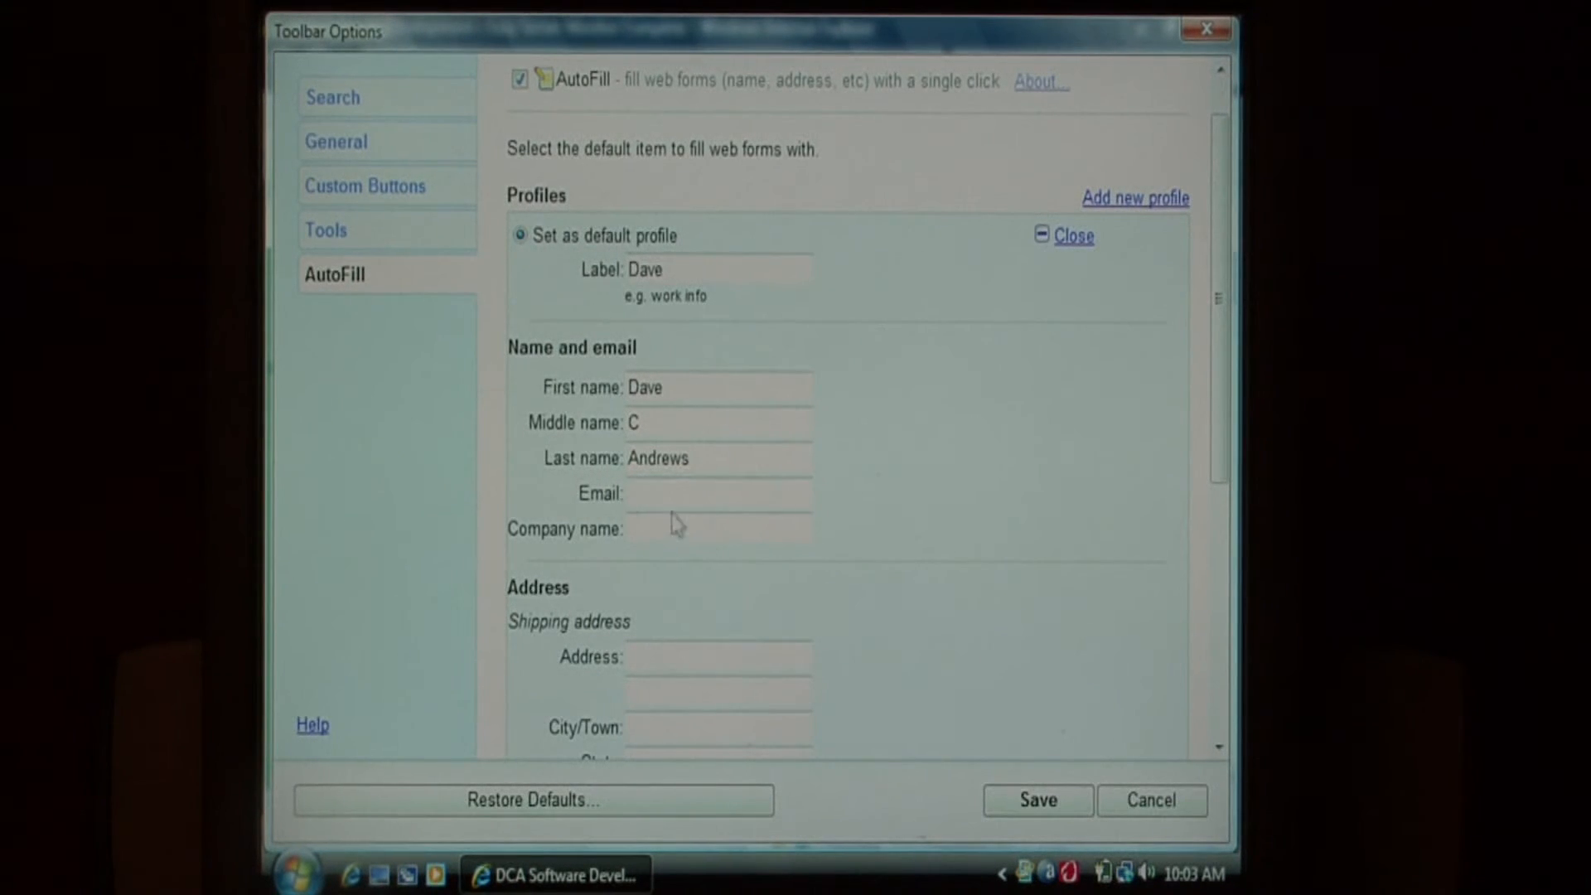
# Step: Save the Dave profile, closing Toolbar Options back to the product page
pyautogui.scroll(-3)
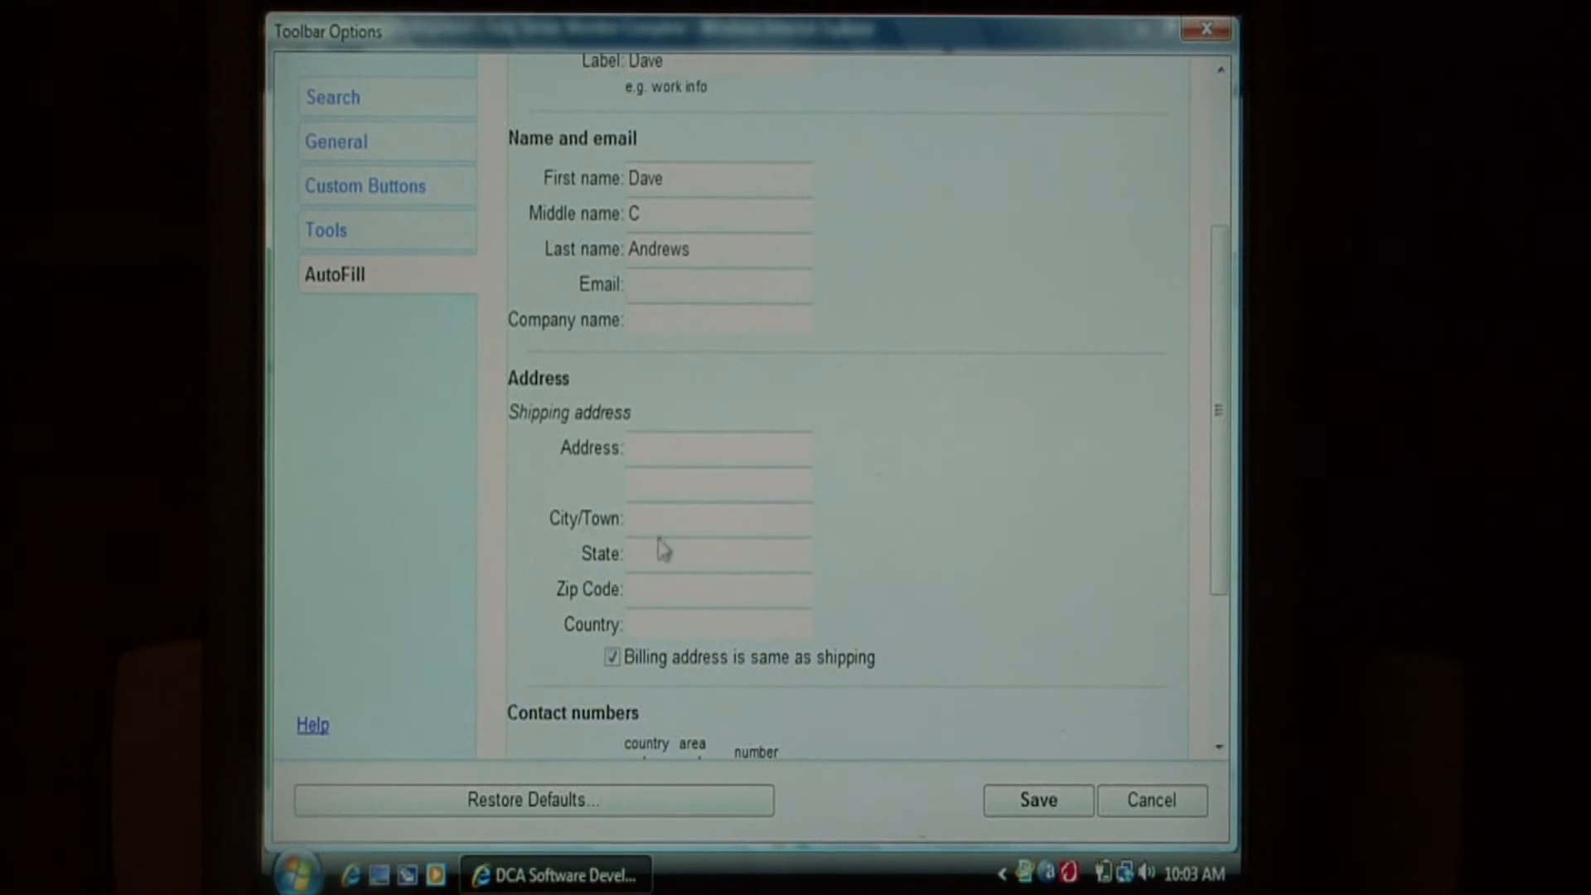
pyautogui.scroll(-3)
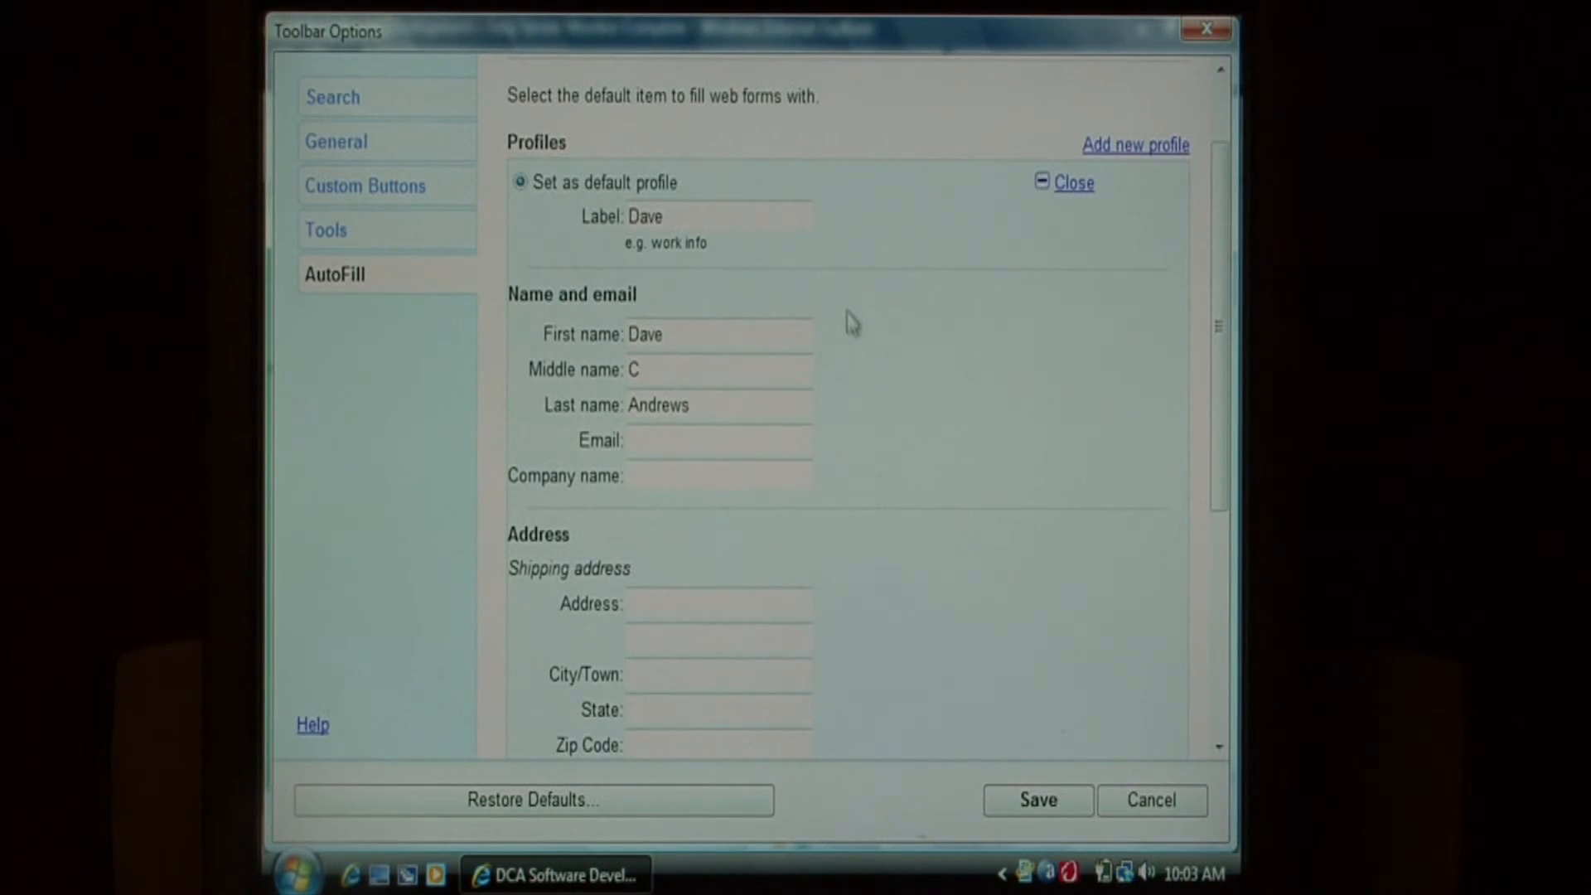
pyautogui.scroll(-3)
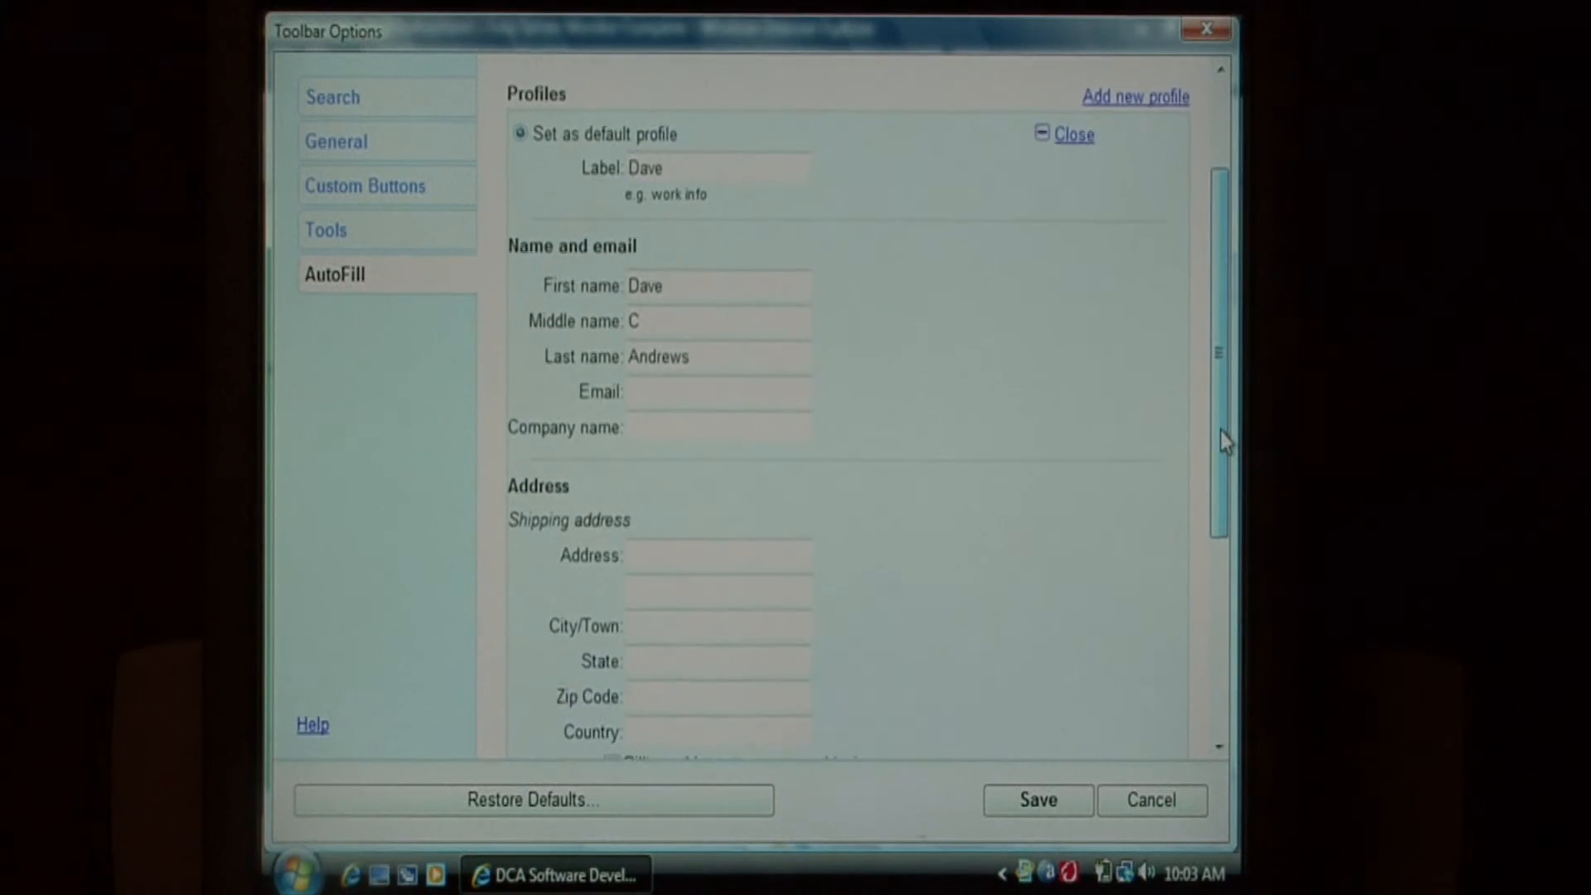
pyautogui.scroll(-3)
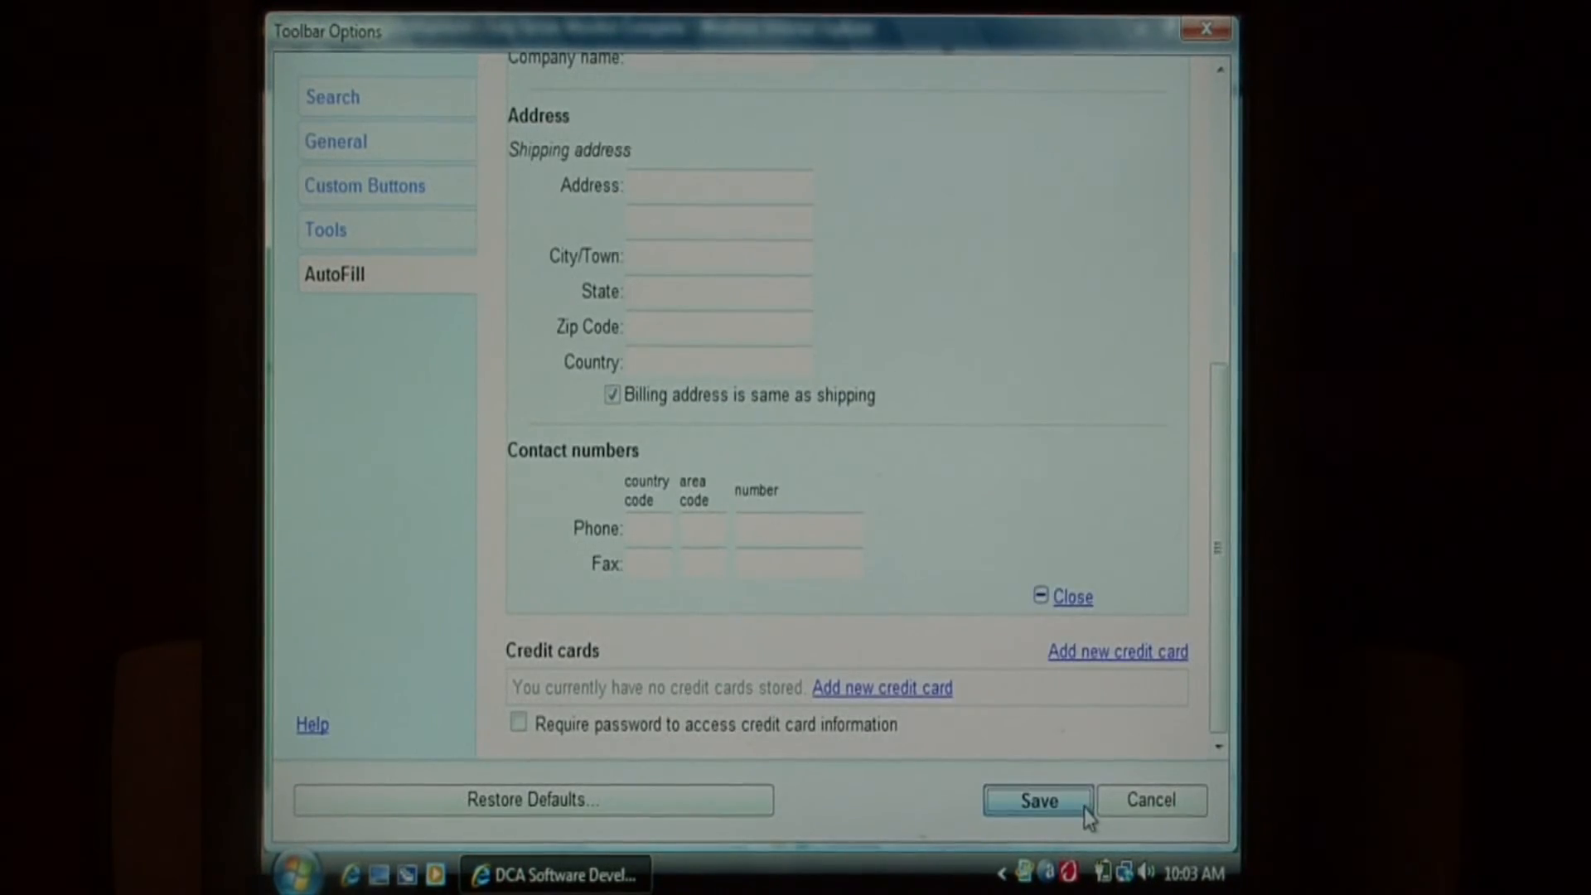
pyautogui.click(1037, 799)
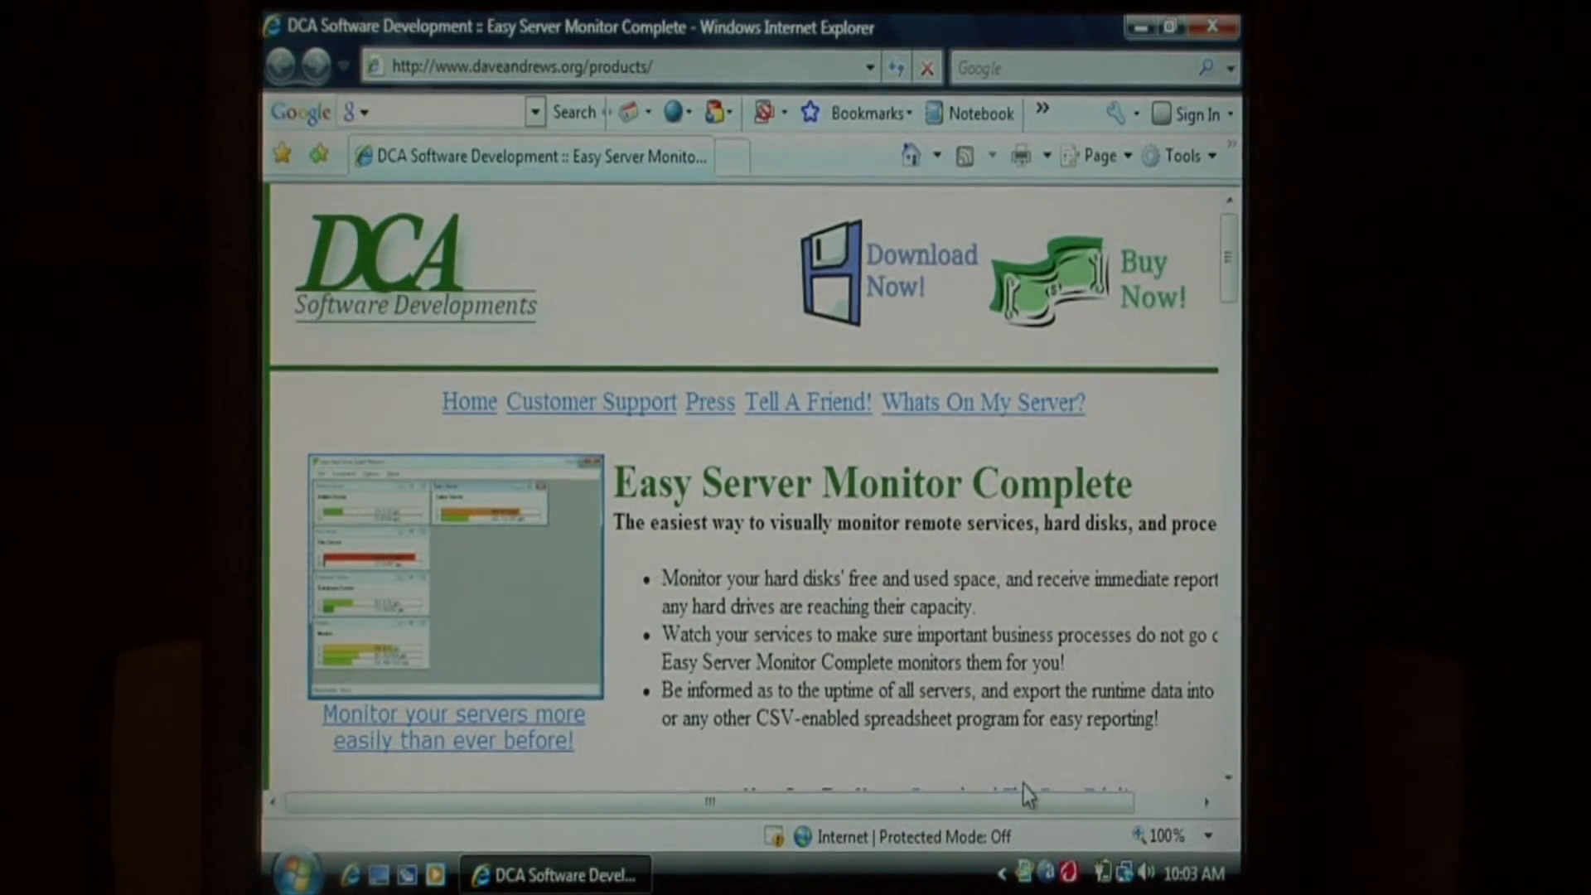